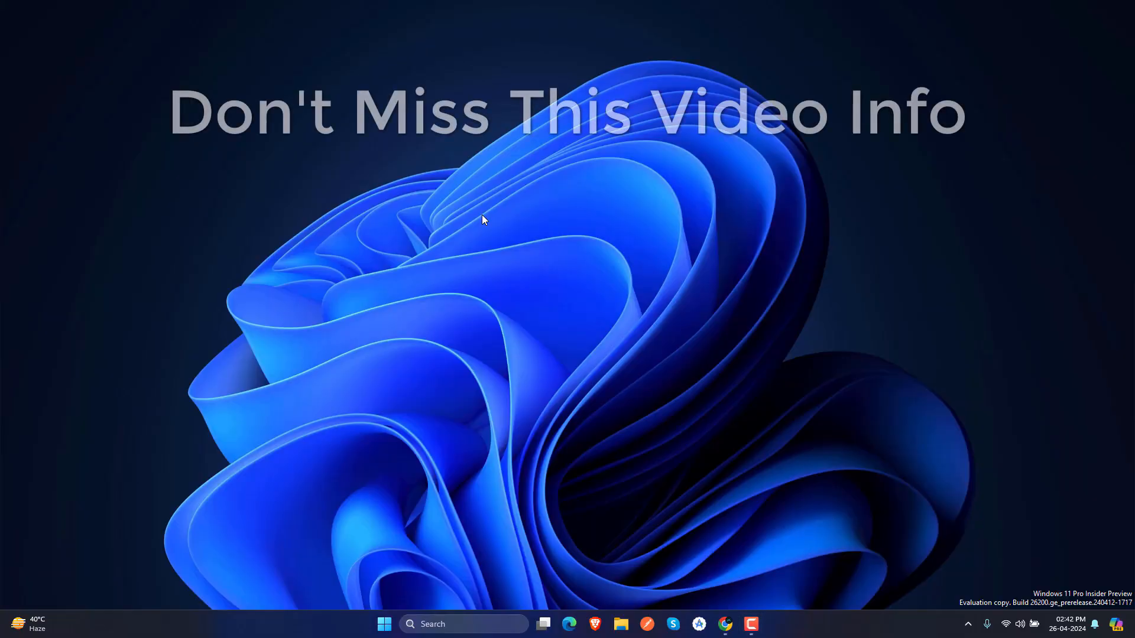
# Step: Show the Start menu's All apps list alongside the pinned apps
pyautogui.click(384, 624)
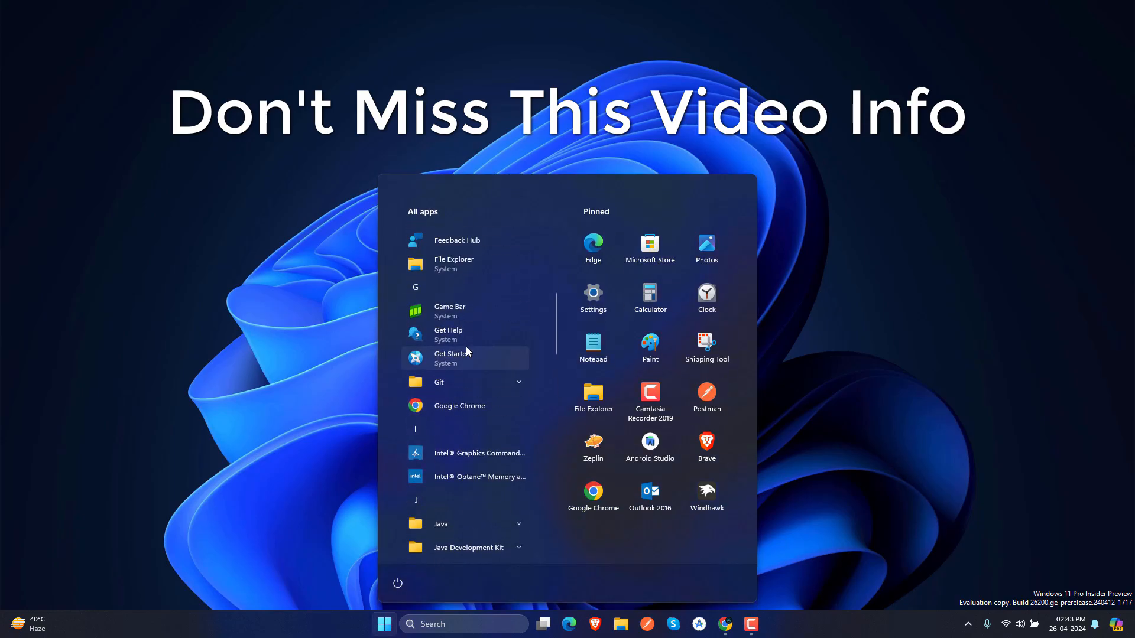
pyautogui.scroll(-3)
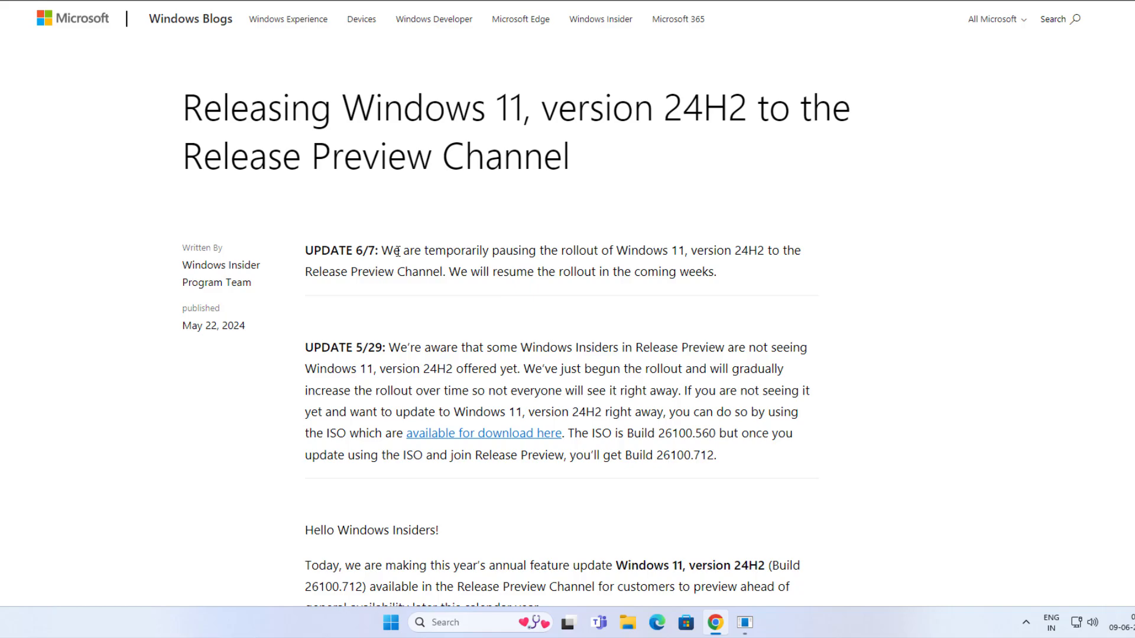
pyautogui.moveTo(384, 251); pyautogui.dragTo(658, 250)
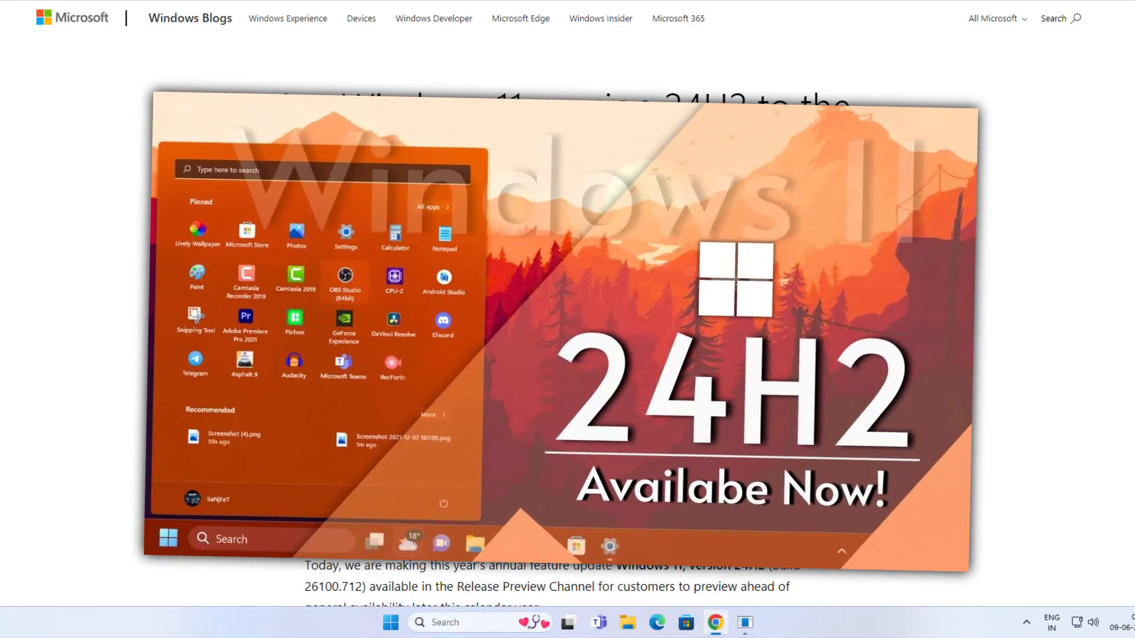
pyautogui.scroll(-3)
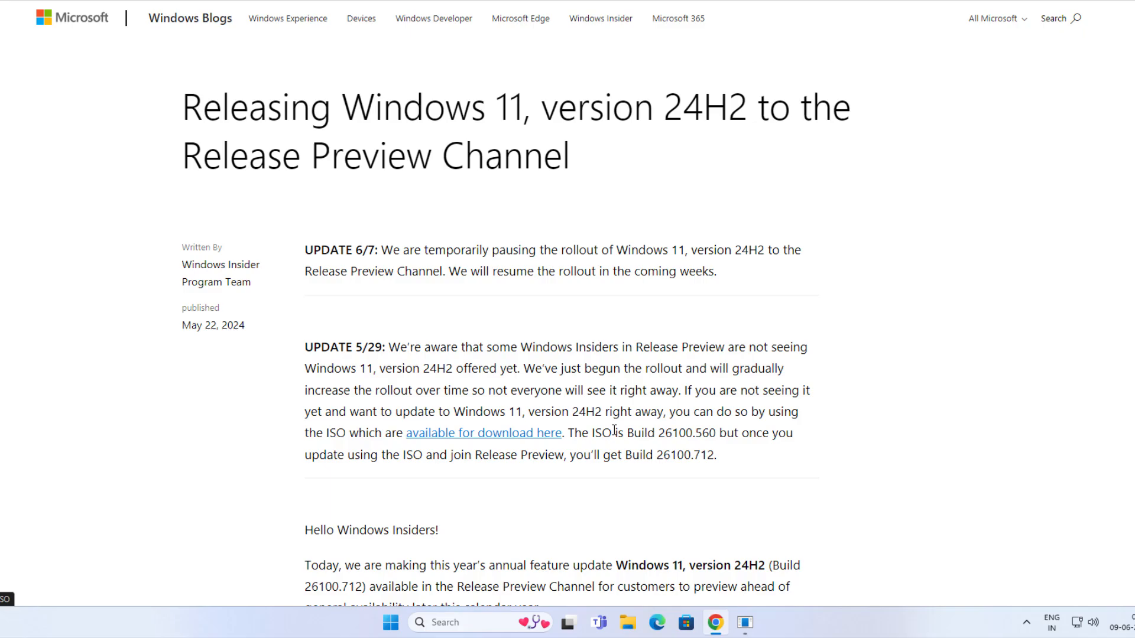
pyautogui.doubleClick(686, 433)
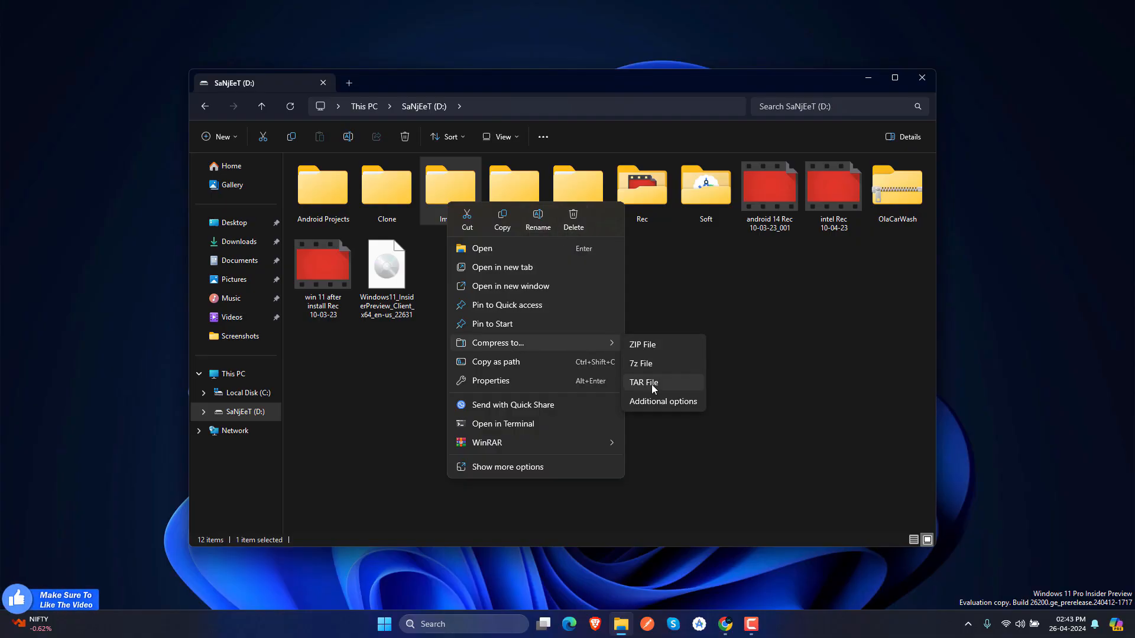
# Step: Compress the Images folder to Images.7z in 7zip format, then search Screenshots for 'Windows 11'
pyautogui.click(663, 402)
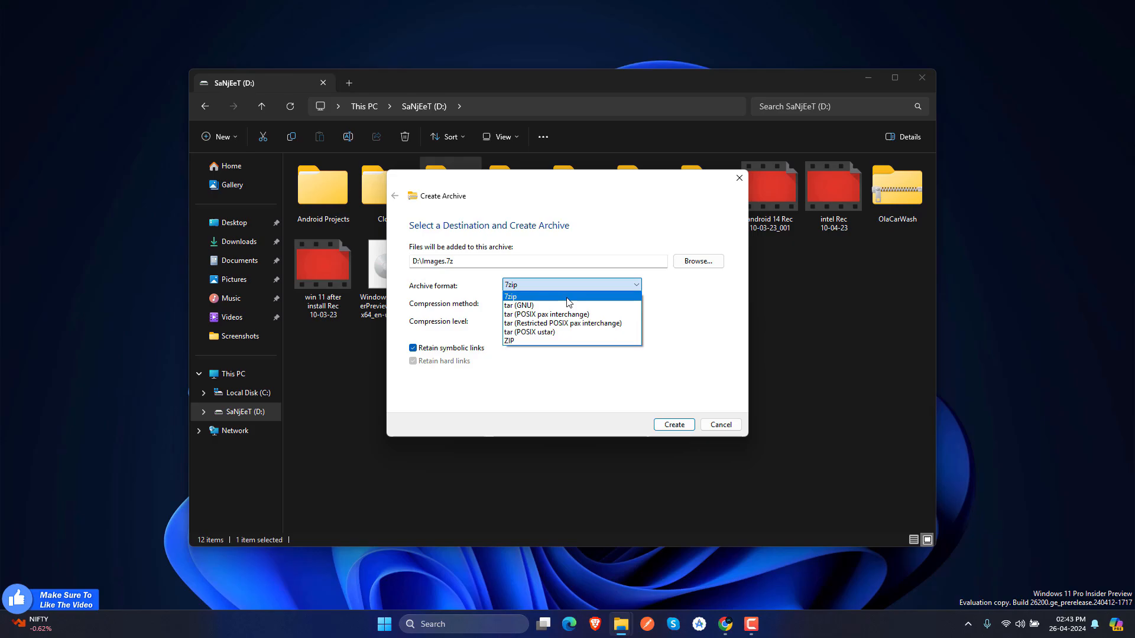
pyautogui.click(519, 295)
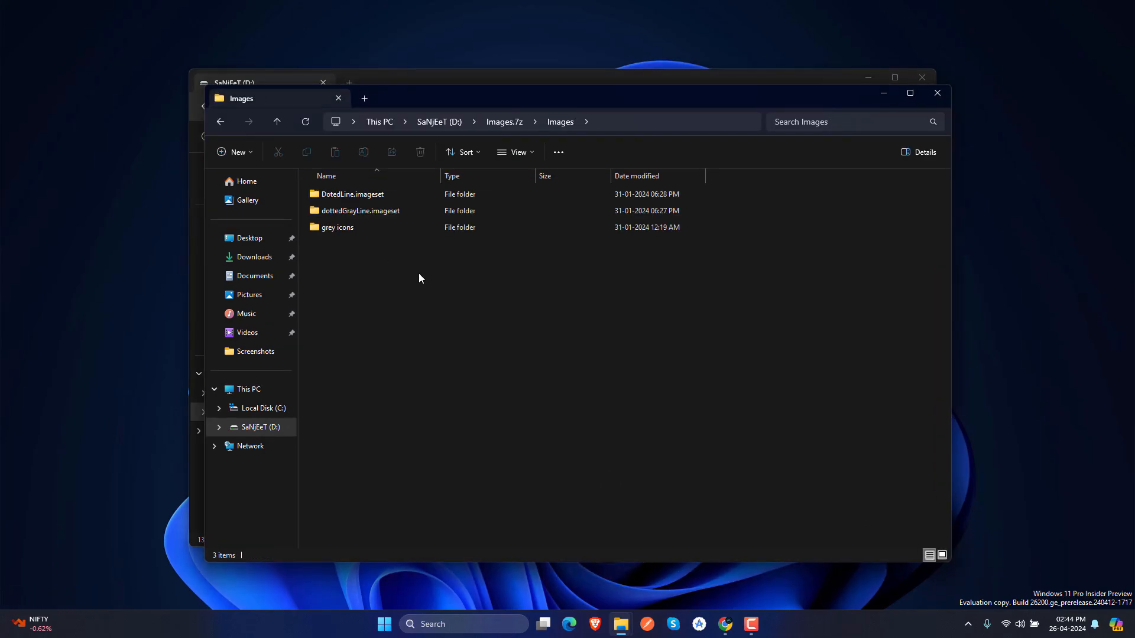
pyautogui.write('Windows 11')
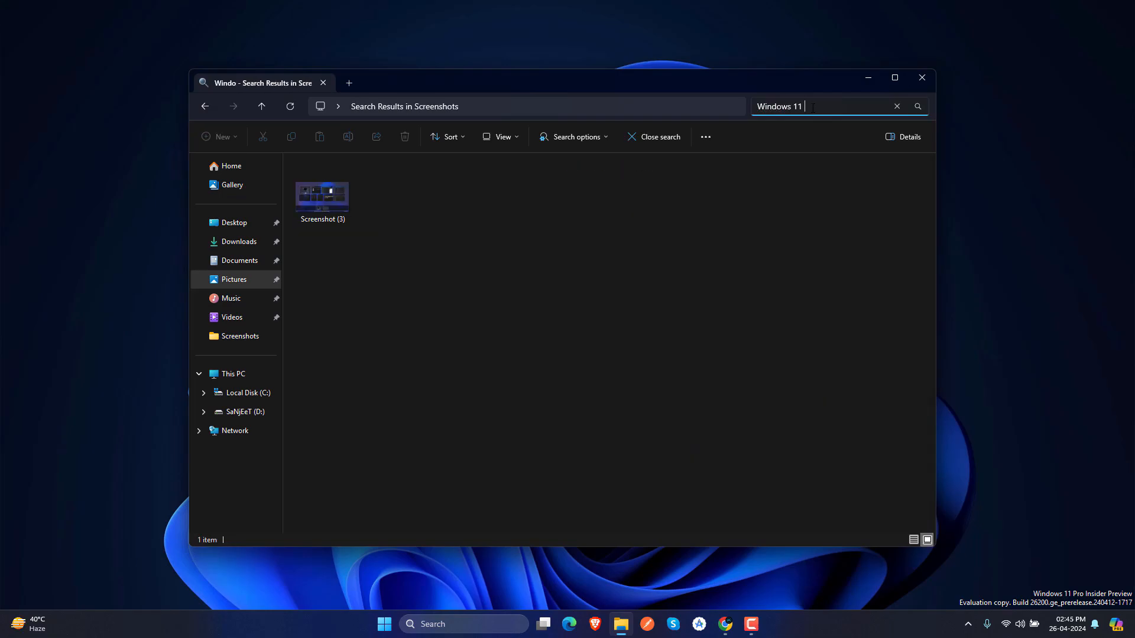